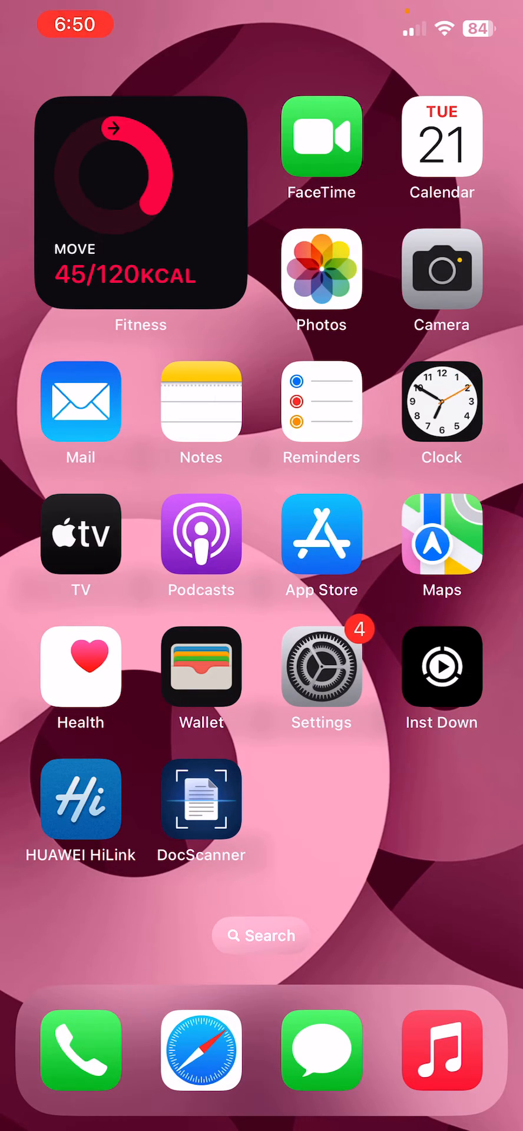
- Go from the Home Screen into Settings › General › Software Update and let it check for updates
left_click(322, 664)
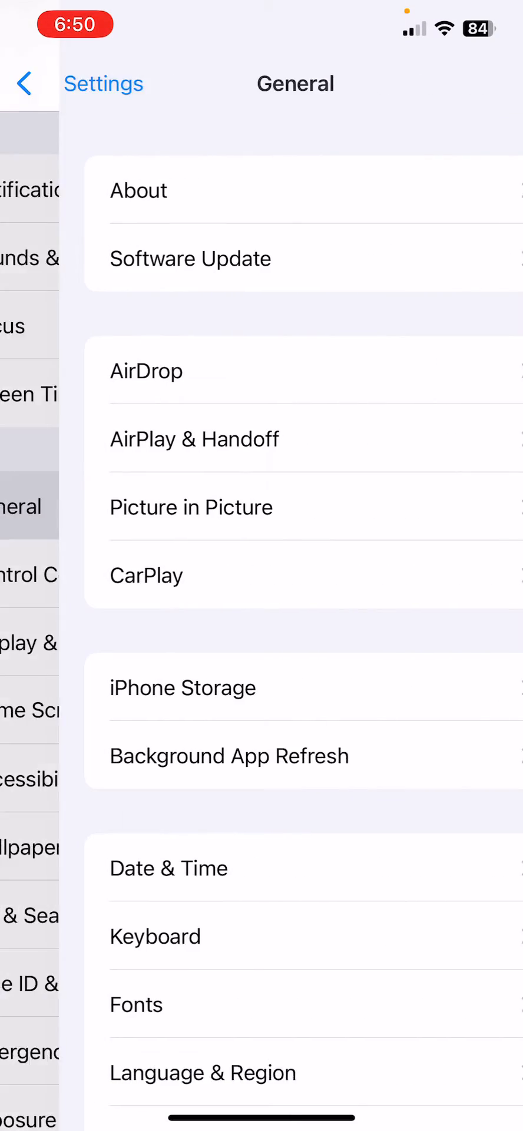
left_click(190, 258)
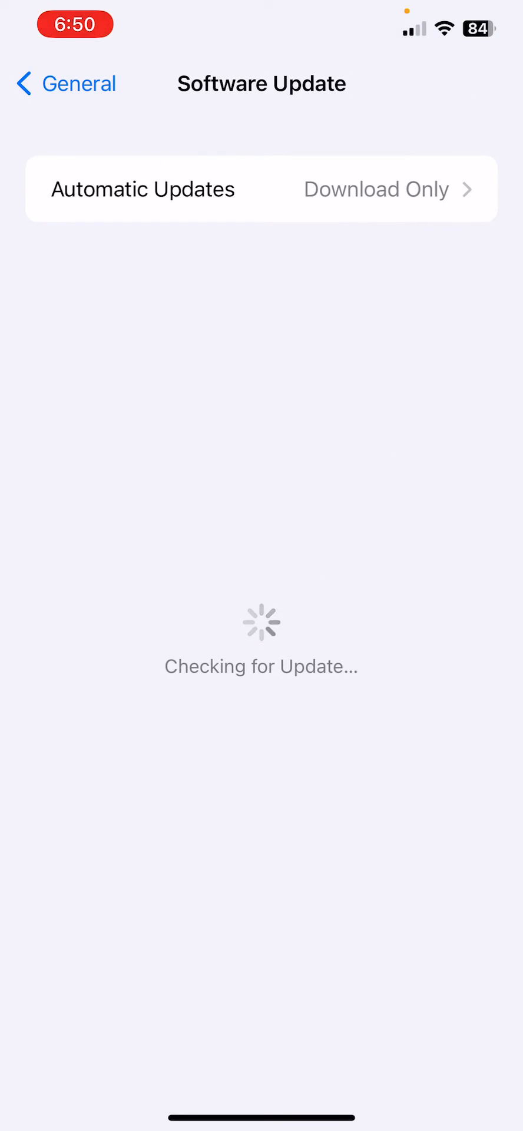